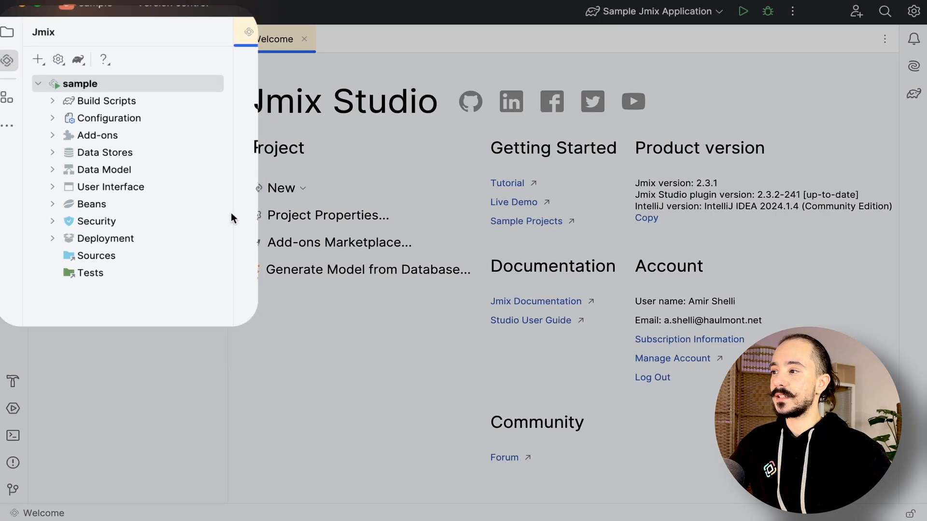
Step: Show the Jmix project panel and bring up the list of new project items to create
left_click(104, 65)
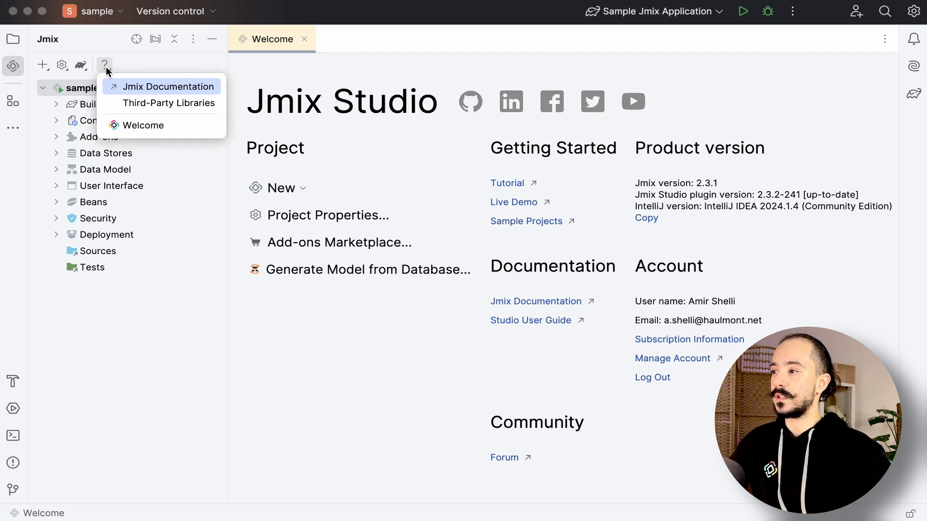
left_click(81, 64)
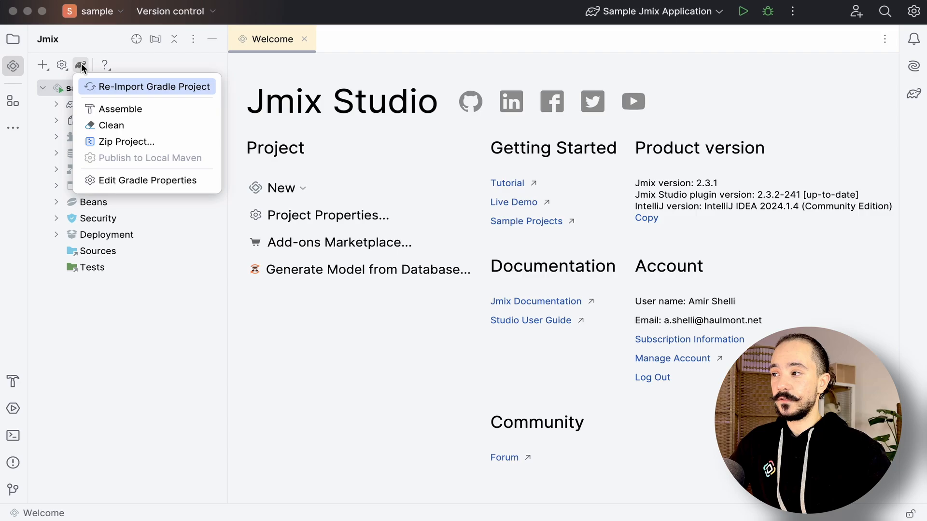
left_click(62, 65)
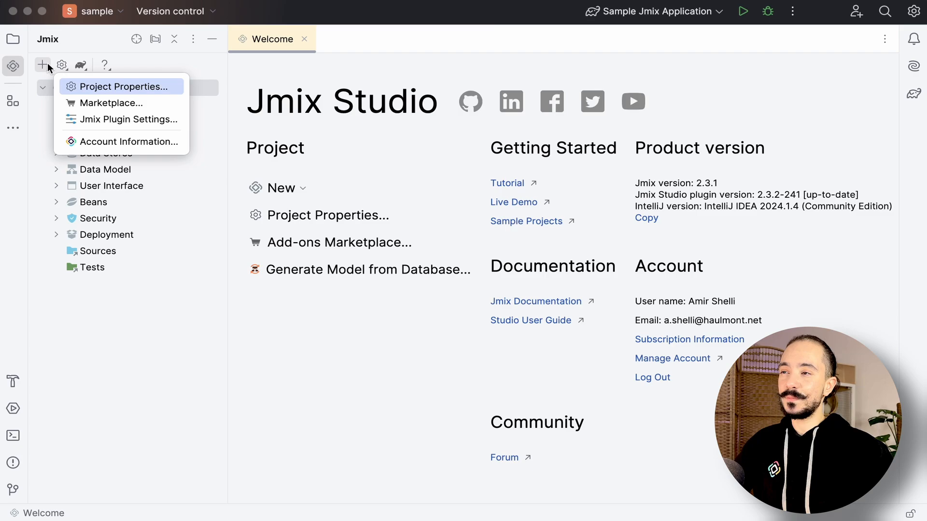
left_click(42, 65)
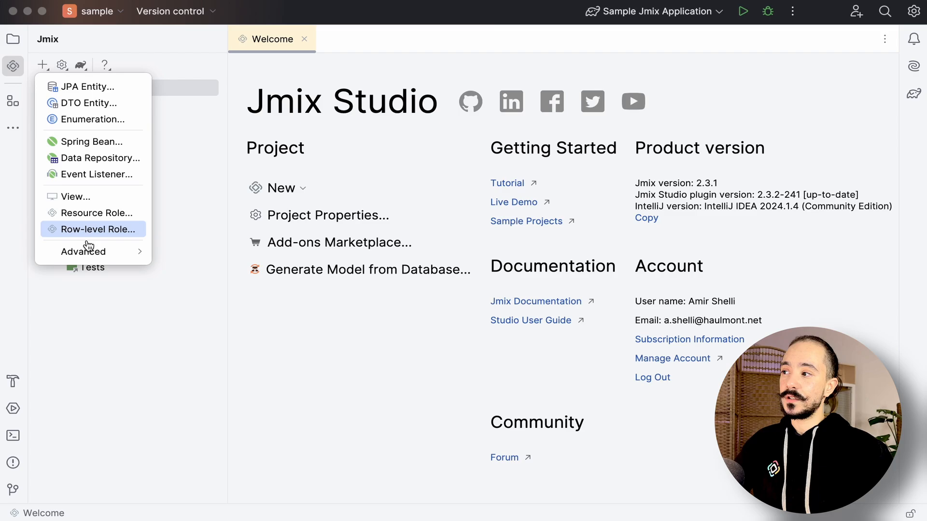
mouse_move(83, 251)
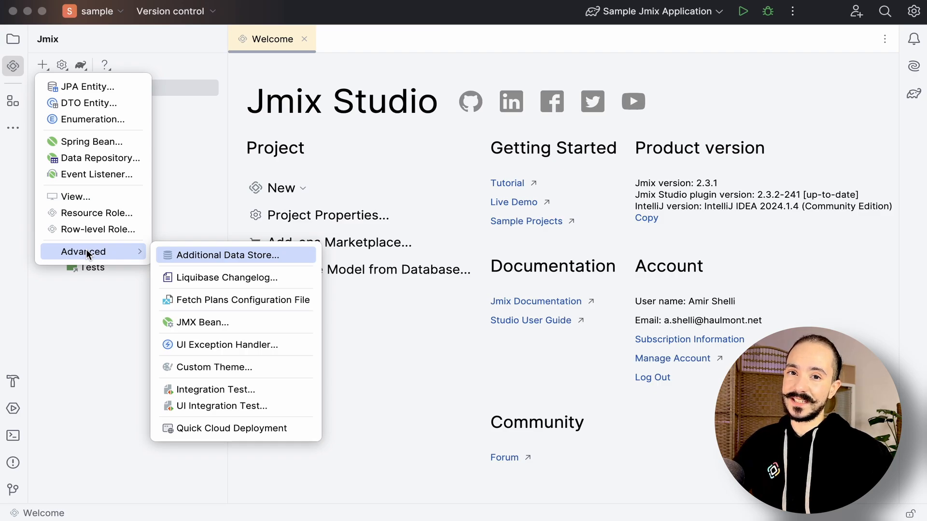
mouse_move(89, 86)
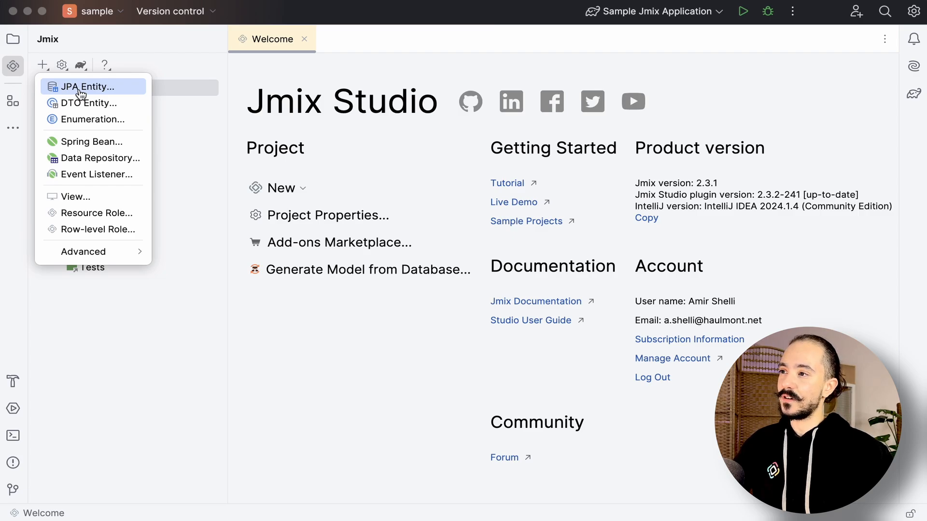
Step: Create a new JPA entity with class name Manager
left_click(89, 86)
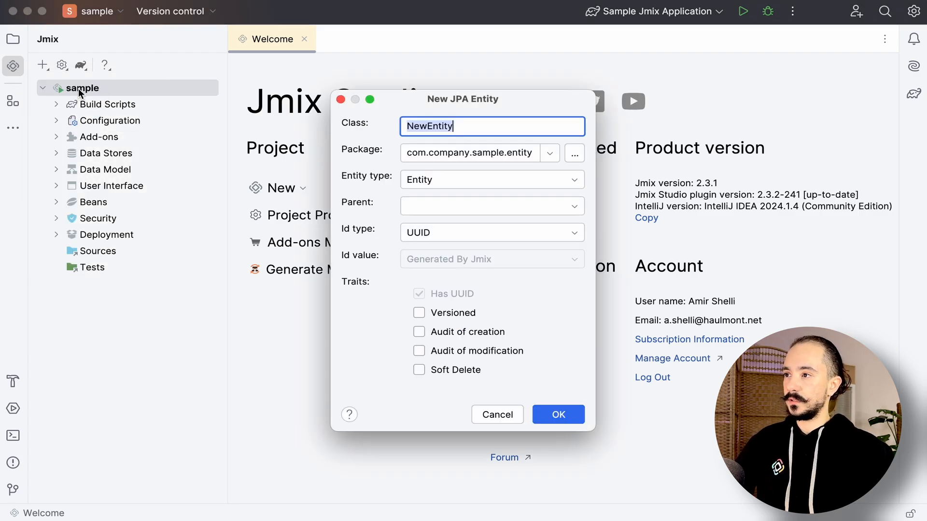
type("Manager")
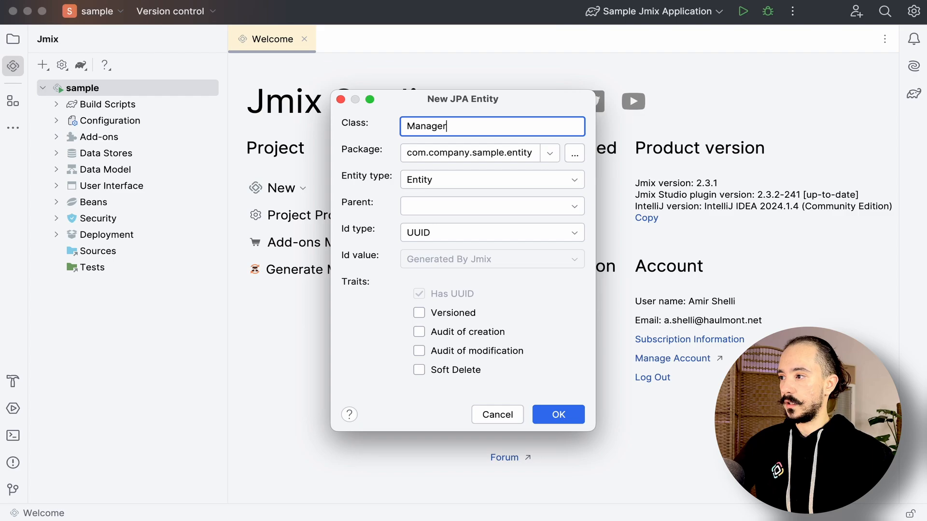
left_click(557, 415)
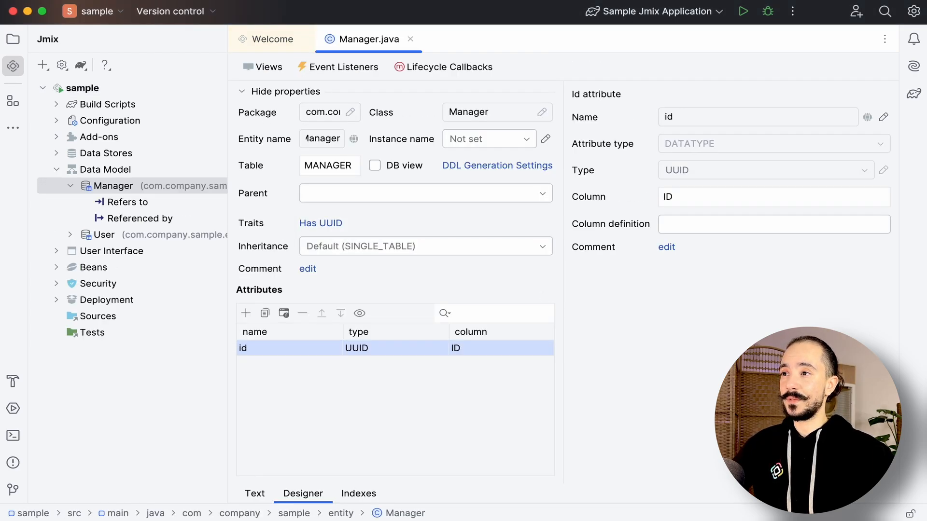
Step: Add a name String attribute to the Manager entity
left_click(304, 493)
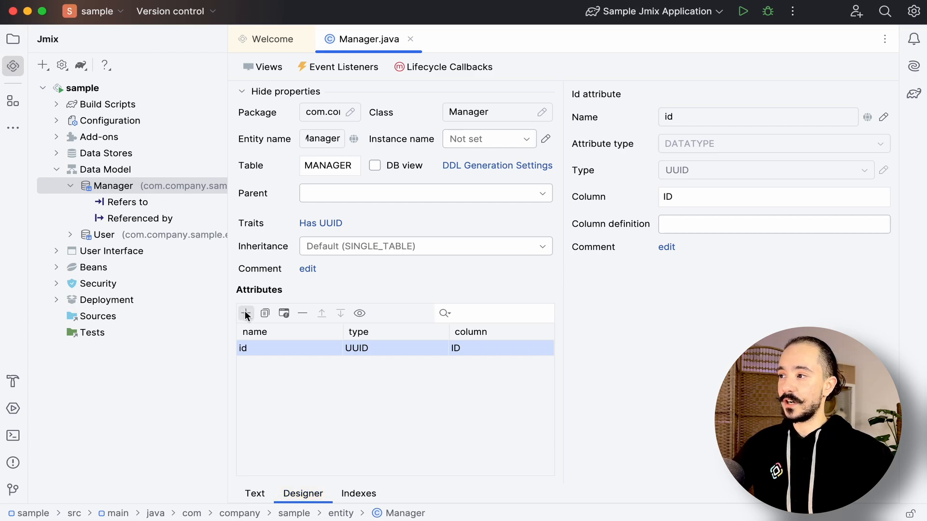
left_click(245, 313)
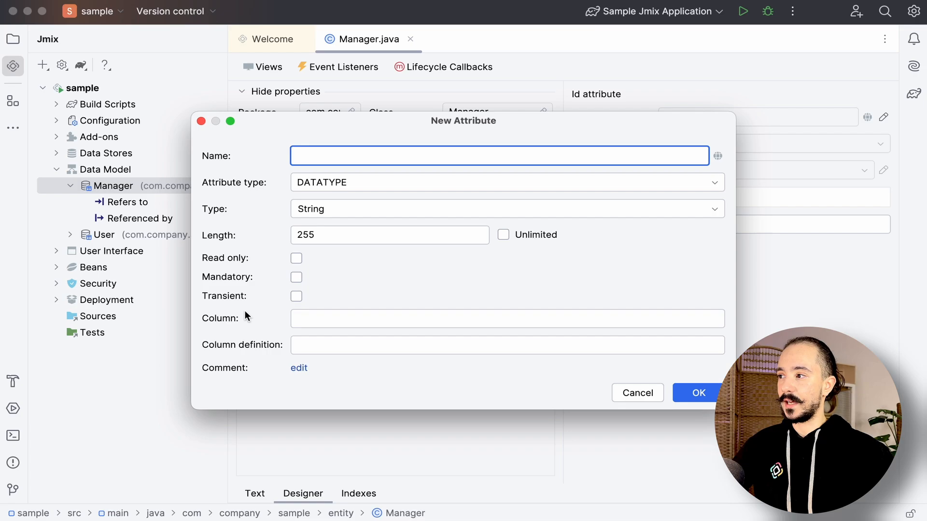
type("name")
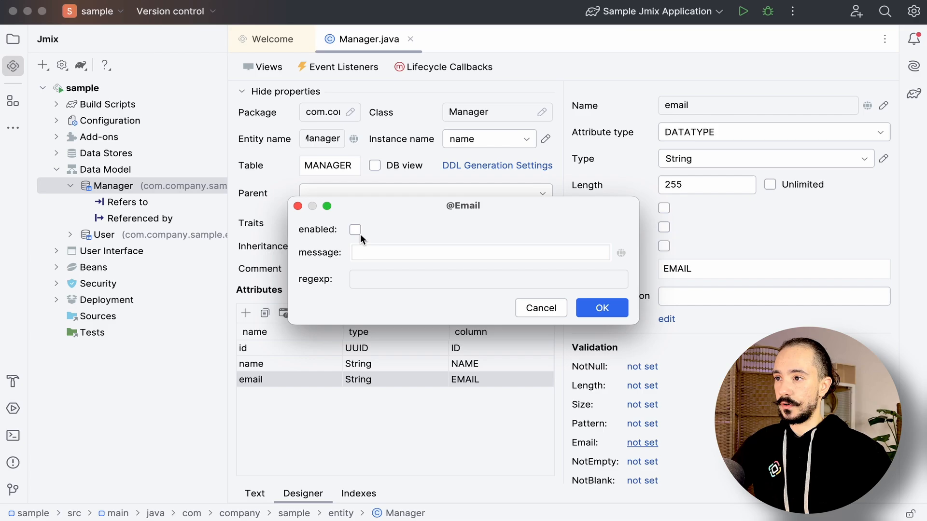
Step: Enable email format validation on the email attribute with message 'Type a valid e...'
left_click(355, 230)
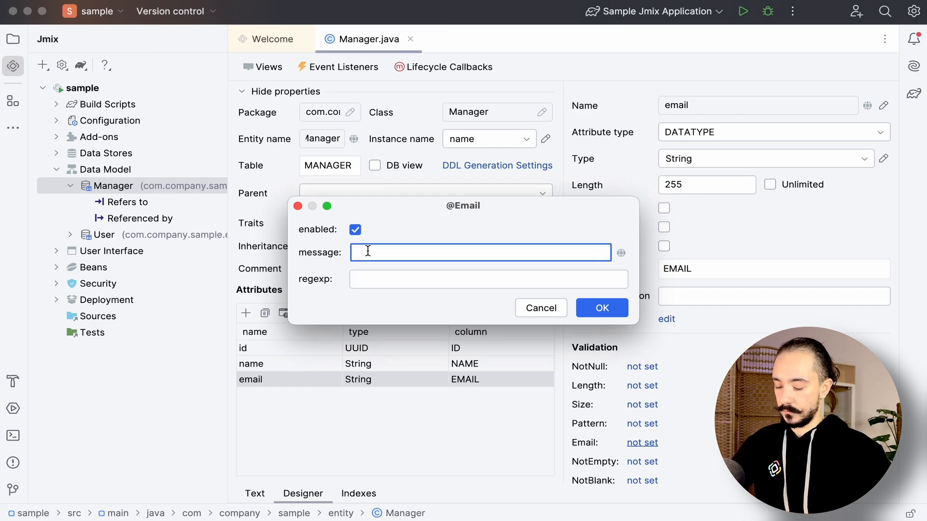
type("Type a valid e")
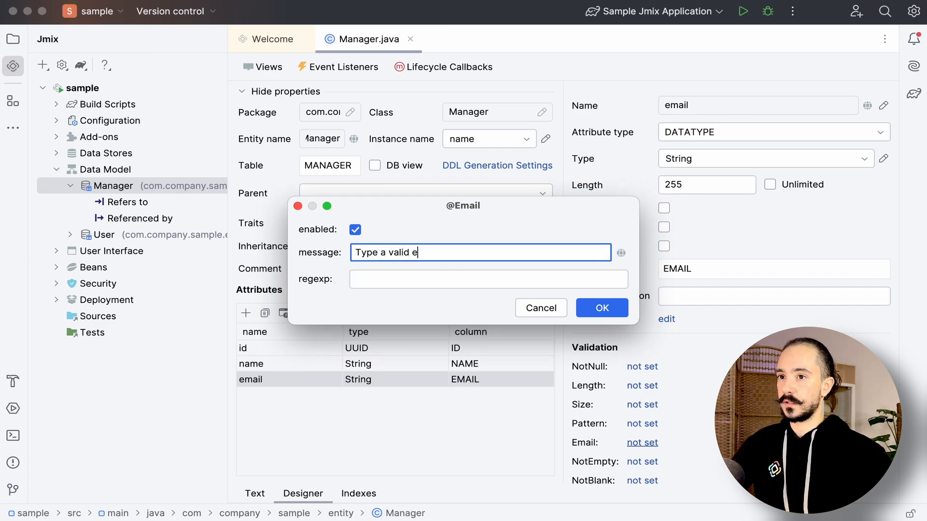
left_click(601, 308)
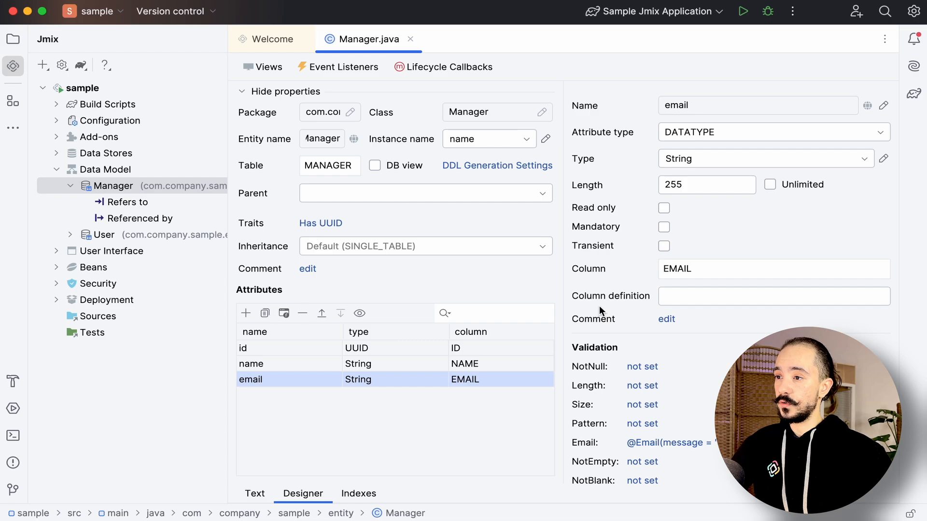
Step: Add a one-to-one user association to User with inverse attribute manager
left_click(246, 313)
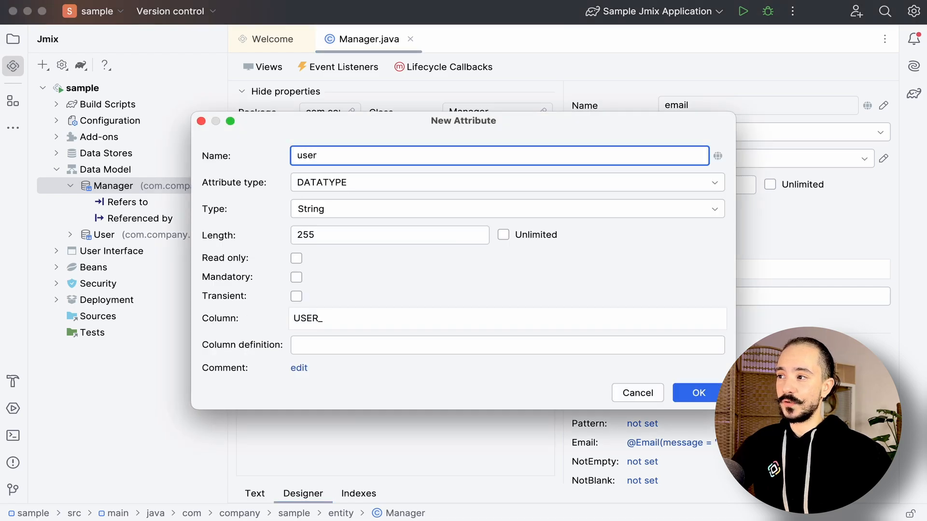
left_click(505, 183)
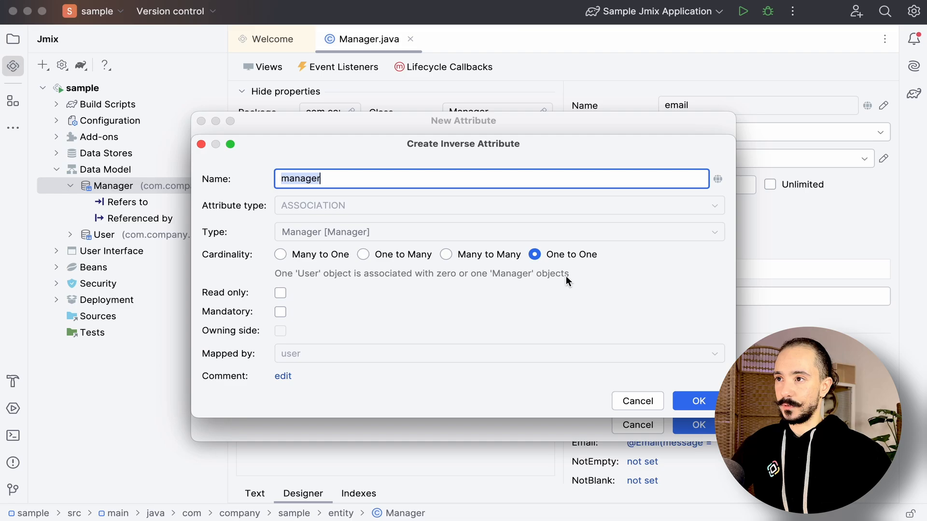
left_click(698, 402)
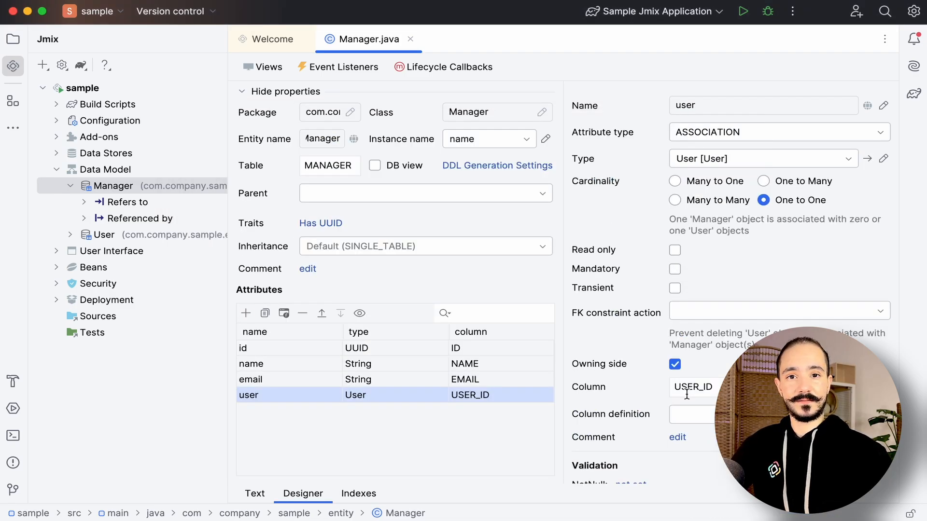
Step: Review Manager's generated source showing the join column and lazy fetch, then return to the designer
left_click(254, 493)
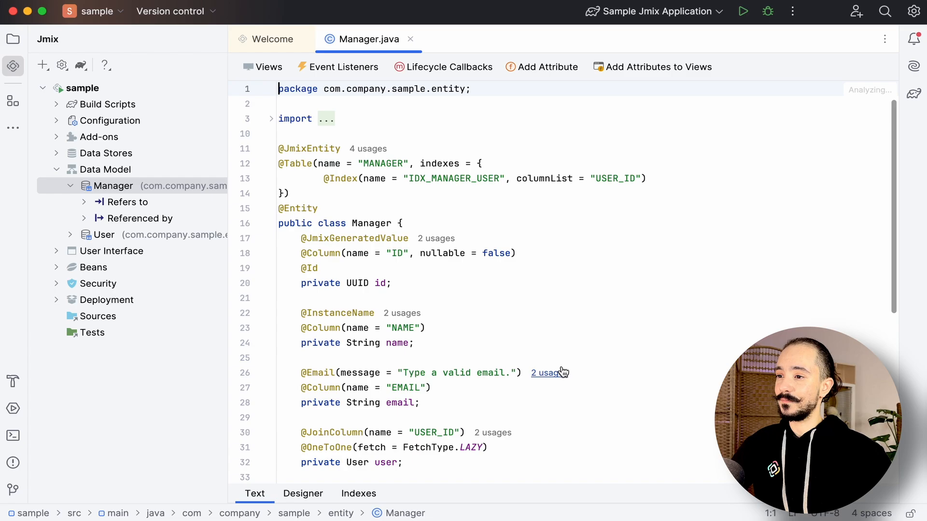
left_click(549, 373)
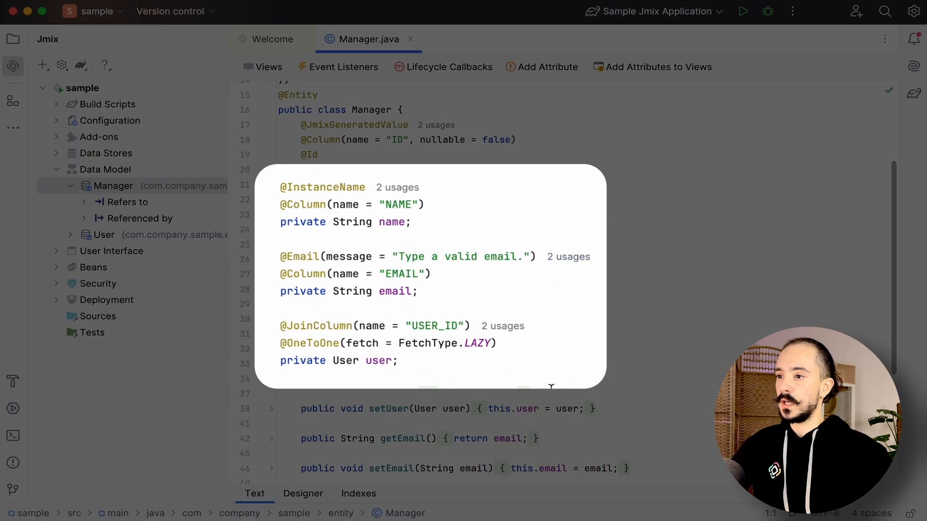
left_click(302, 493)
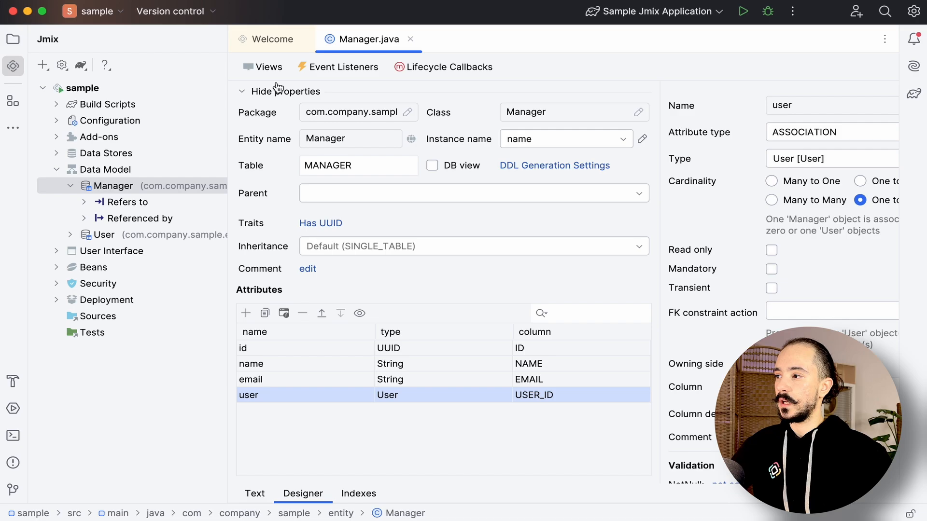
Step: Start the Create Jmix View wizard for the Manager entity
left_click(269, 67)
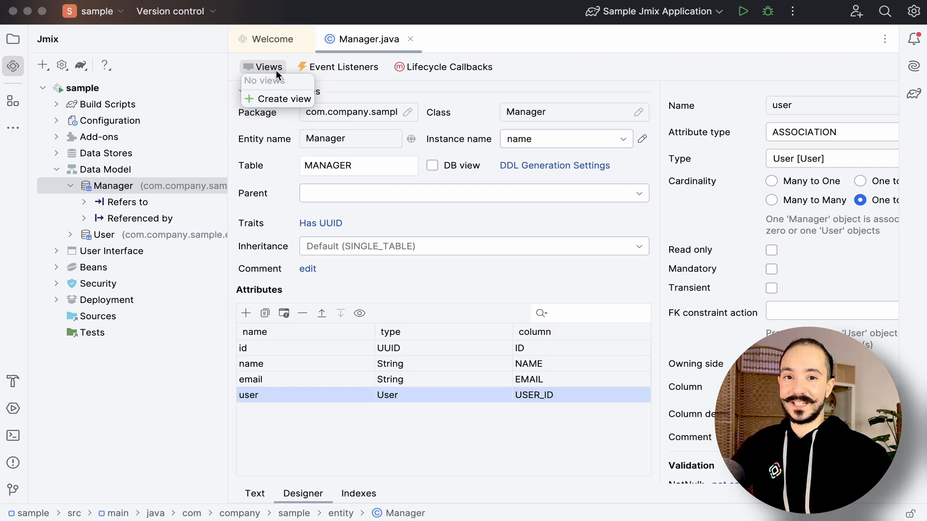
left_click(285, 98)
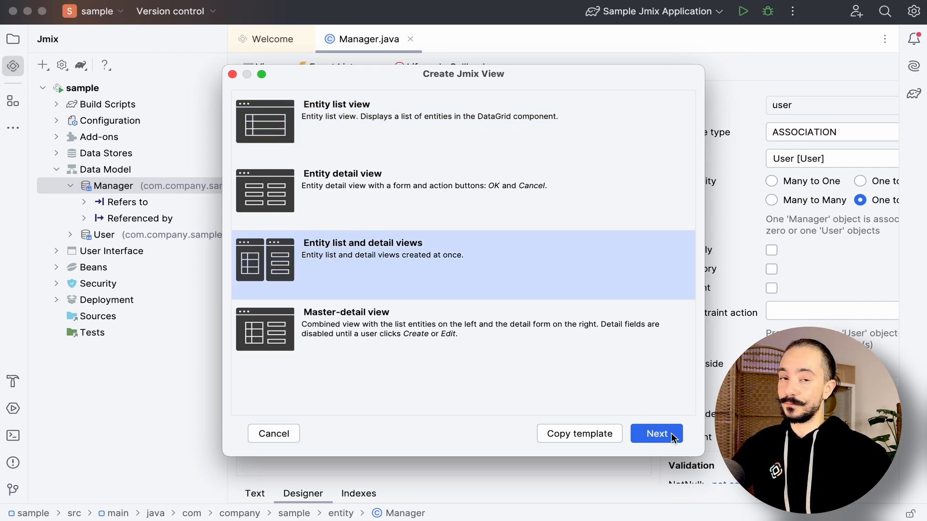
Step: Accept the list and detail views template, default names and DataGrid table type
left_click(656, 433)
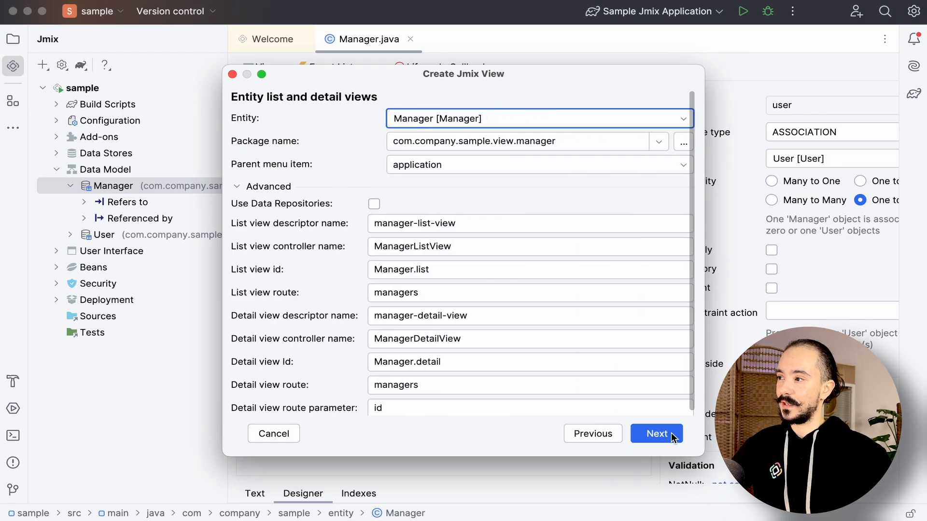
left_click(657, 434)
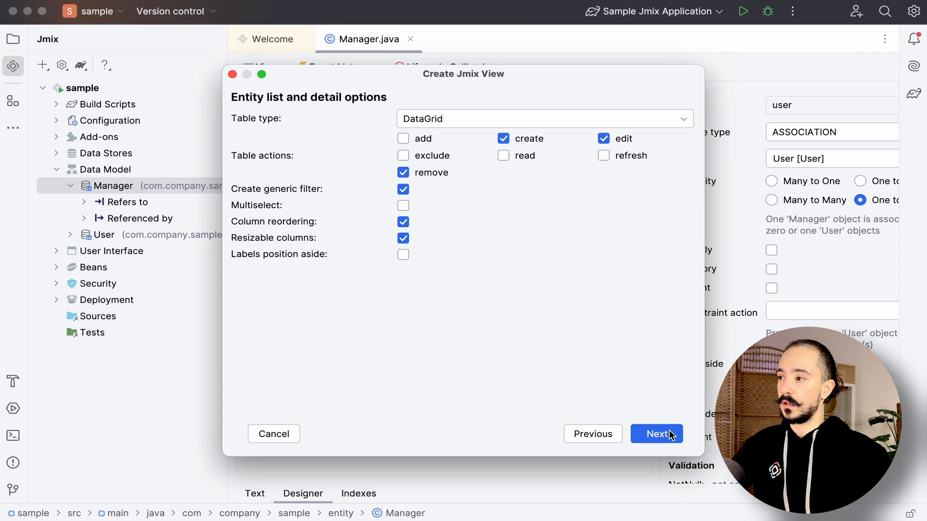
left_click(542, 118)
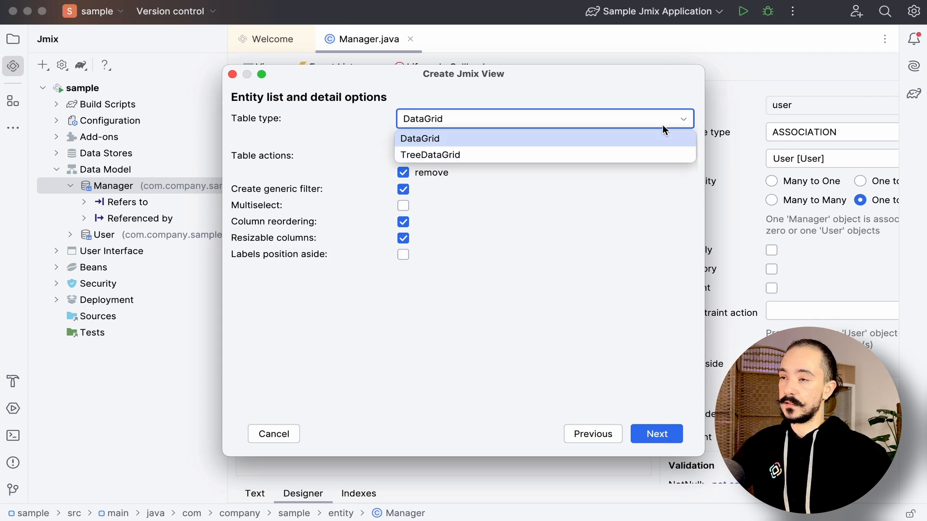
left_click(656, 434)
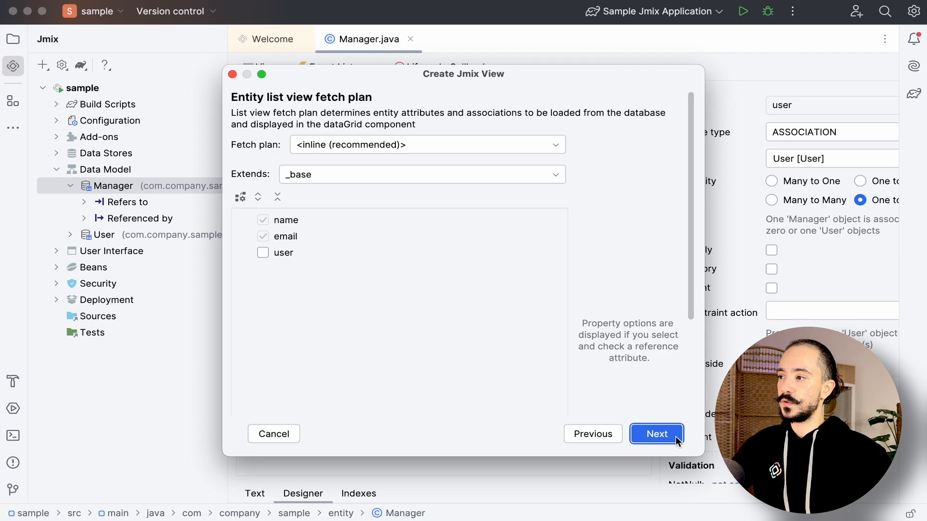
Step: Keep the user association excluded from both fetch plans and generate the Manager views
left_click(262, 252)
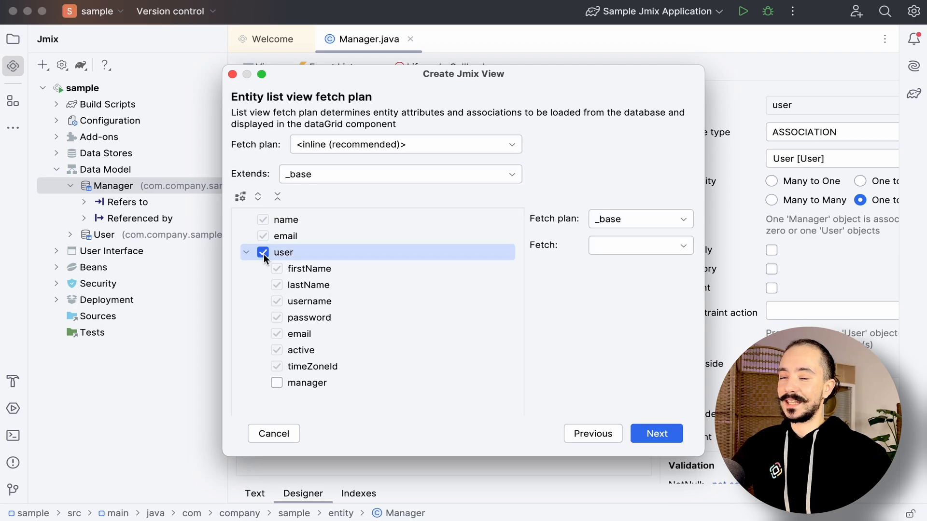
left_click(262, 252)
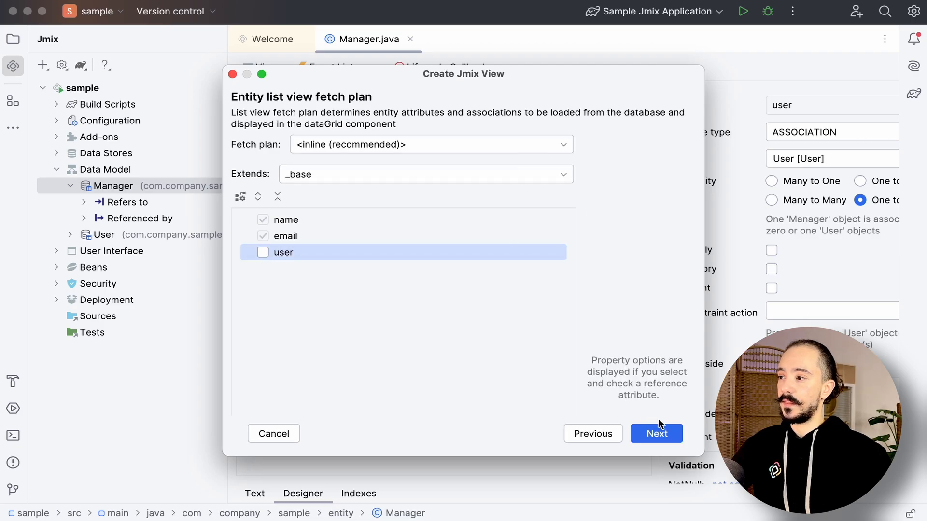
left_click(657, 434)
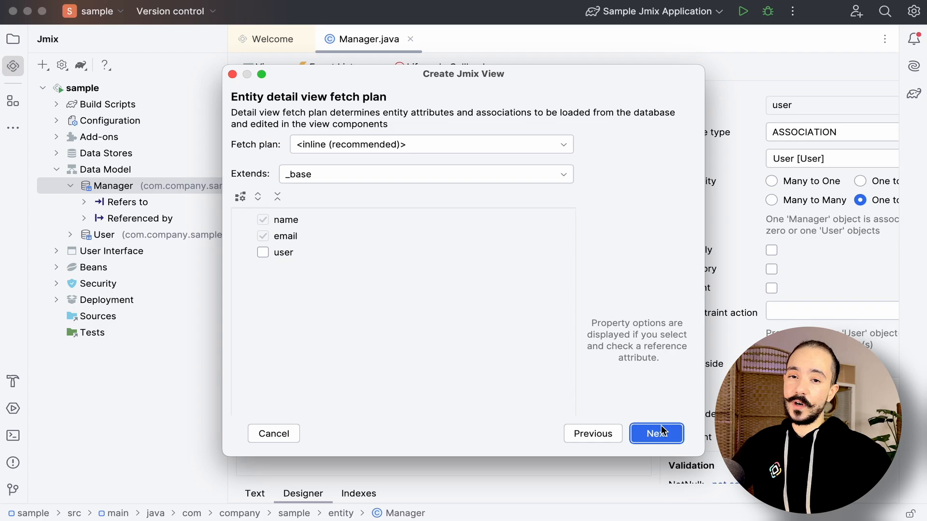
left_click(657, 434)
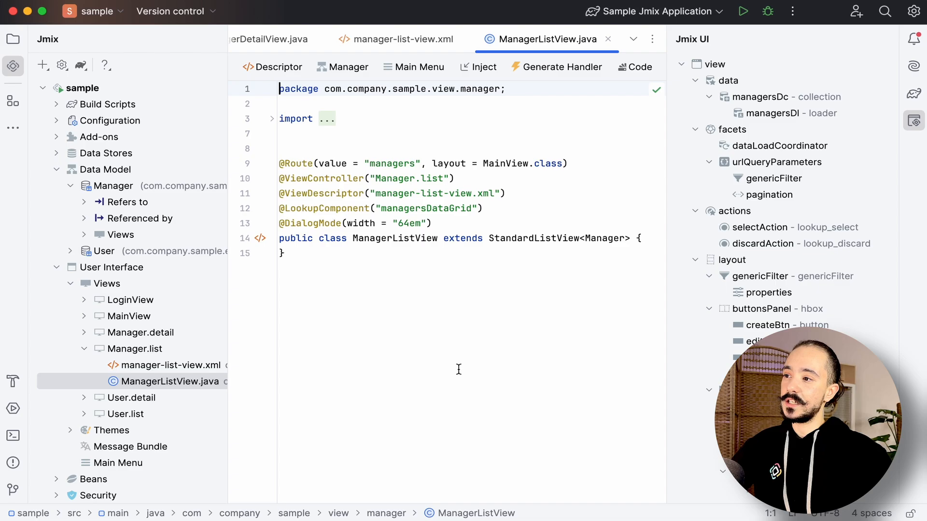
Step: Reveal the generated view files and show the manager-list-view.xml descriptor
left_click(83, 332)
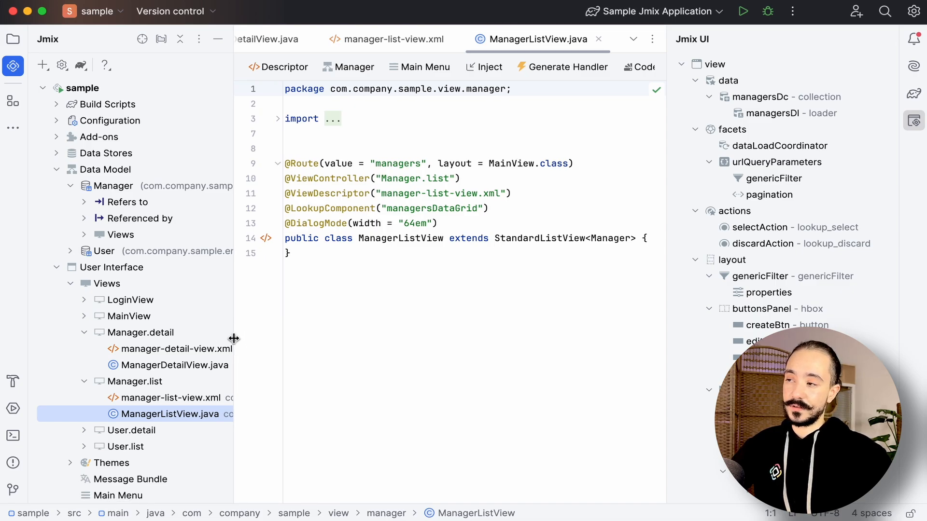
left_click(387, 39)
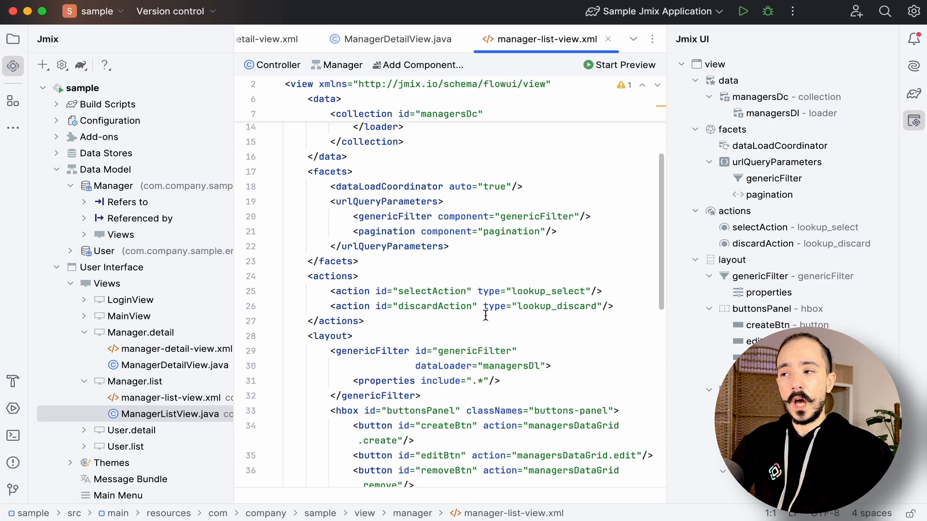
Step: Add a dataGrid column with property="user" in manager-list-view.xml
scroll("down", 3)
type("<column")
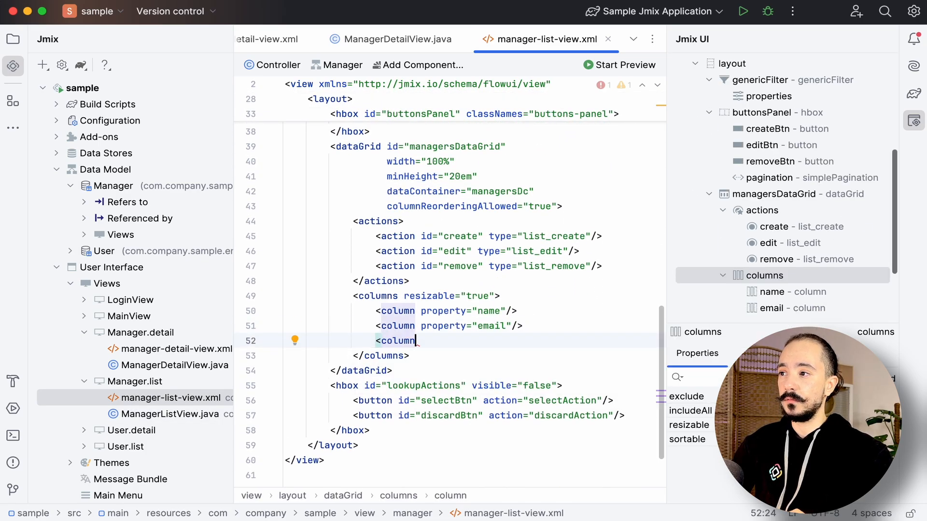
type("property=\"user\"")
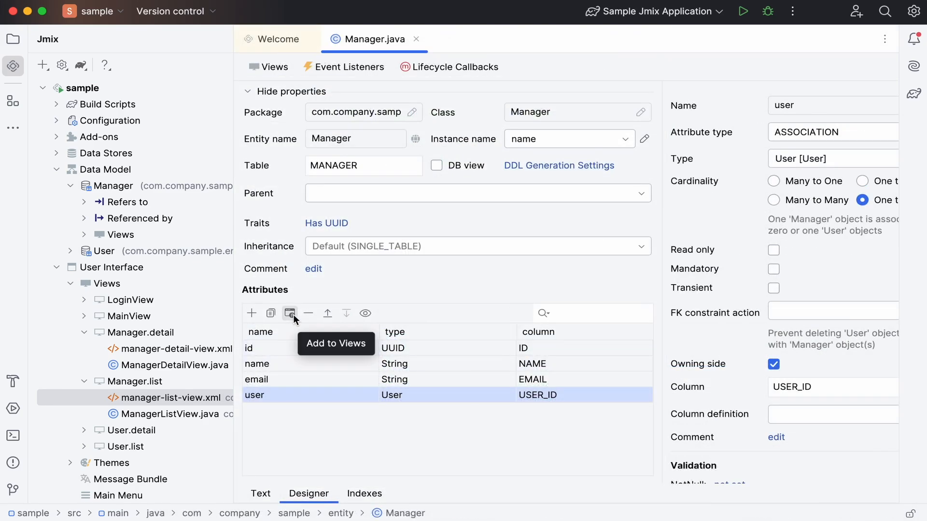
Step: Review the Add to Views prompt for the user attribute and close it
left_click(290, 313)
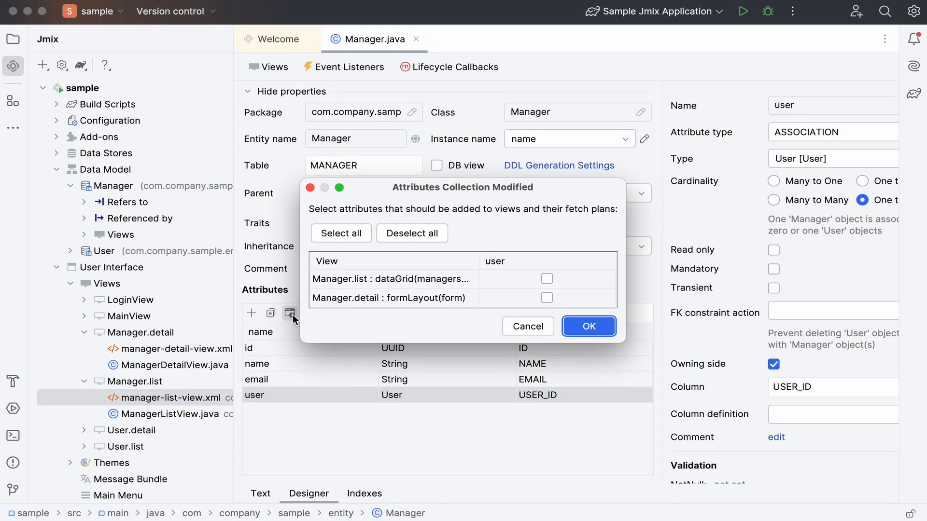
left_click(588, 327)
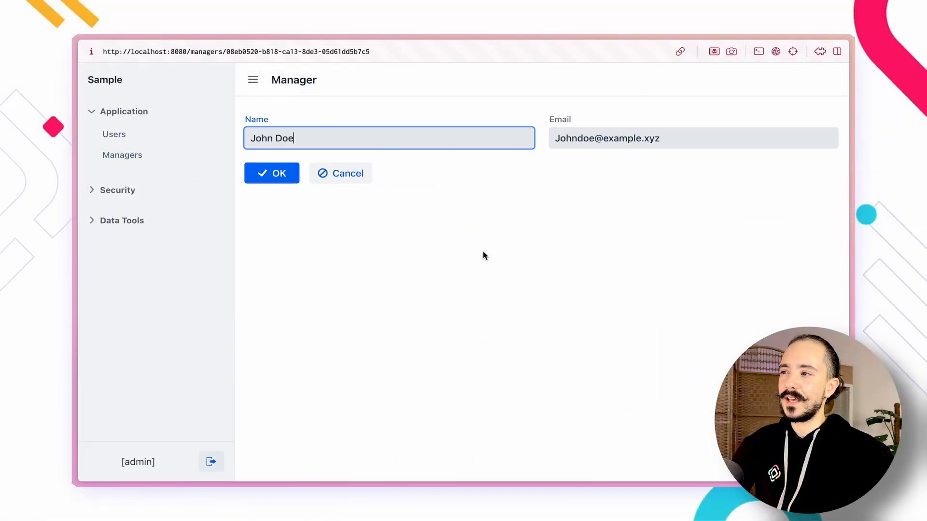
Step: Save the new manager record with its name and email
left_click(271, 173)
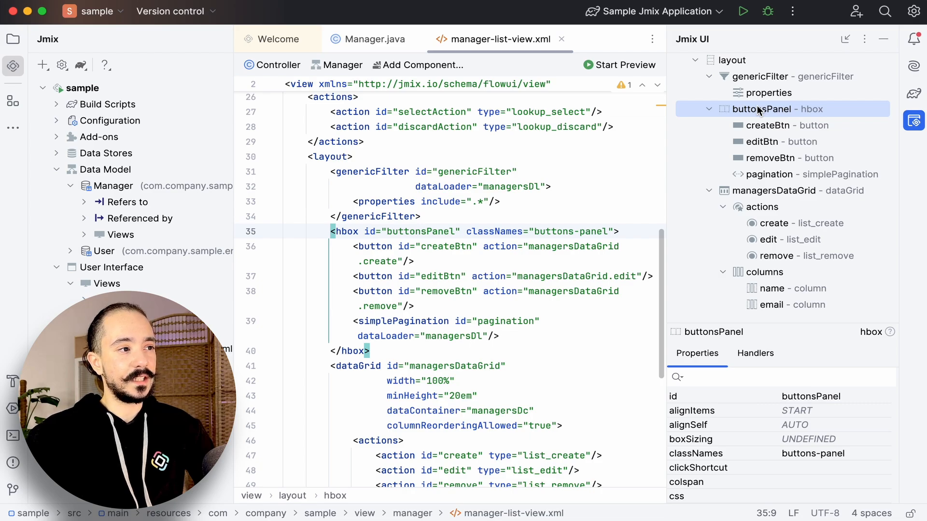
Step: Insert a Button component into the Manager list view's buttonsPanel via the component palette search
left_click(417, 64)
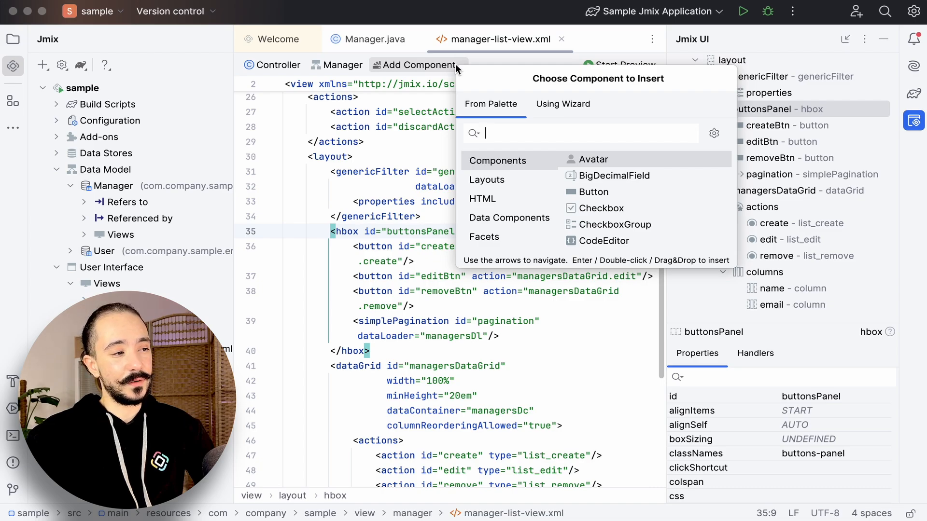
left_click(509, 218)
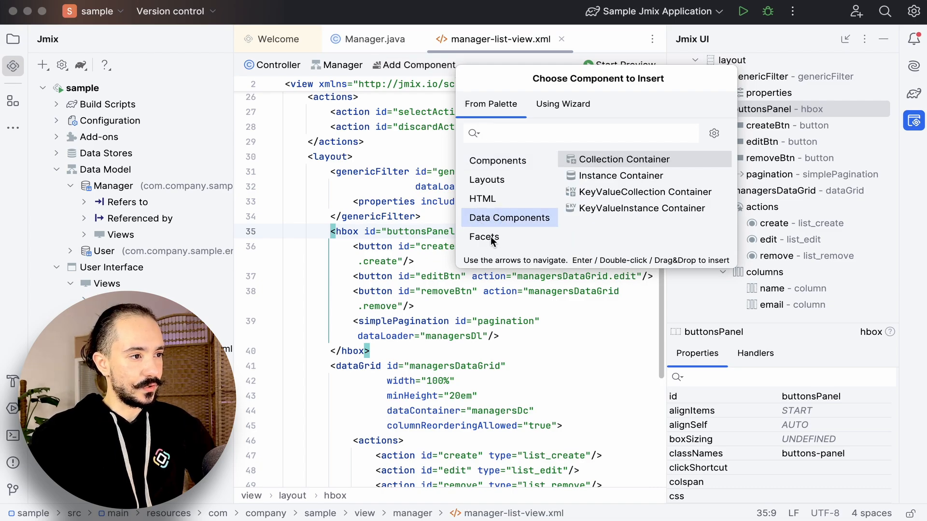
left_click(484, 236)
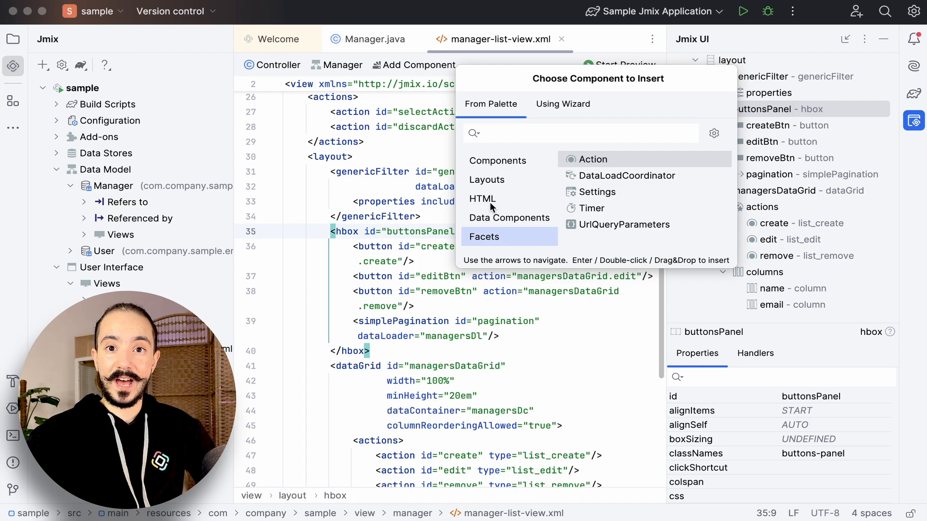
type("bu")
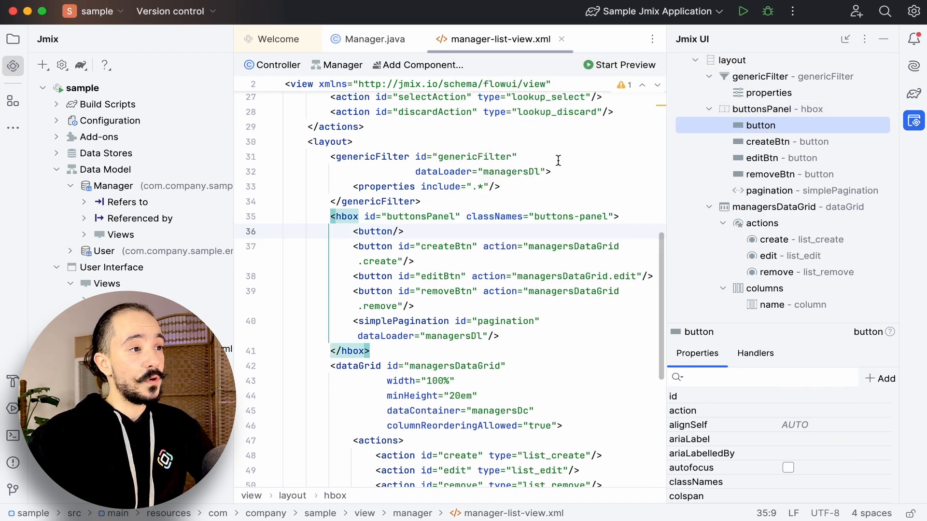
Step: Set the new button's id to countBtn in the Properties panel
left_click(378, 230)
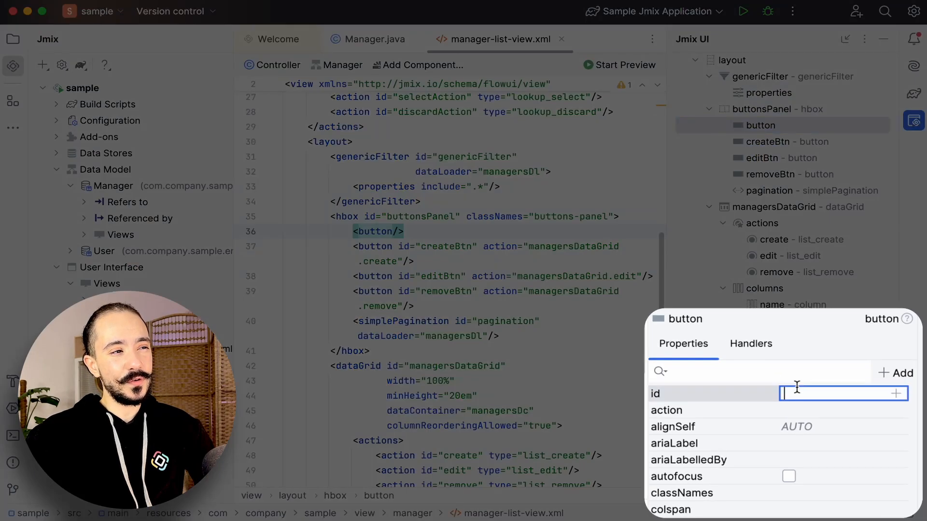
type("countBtn")
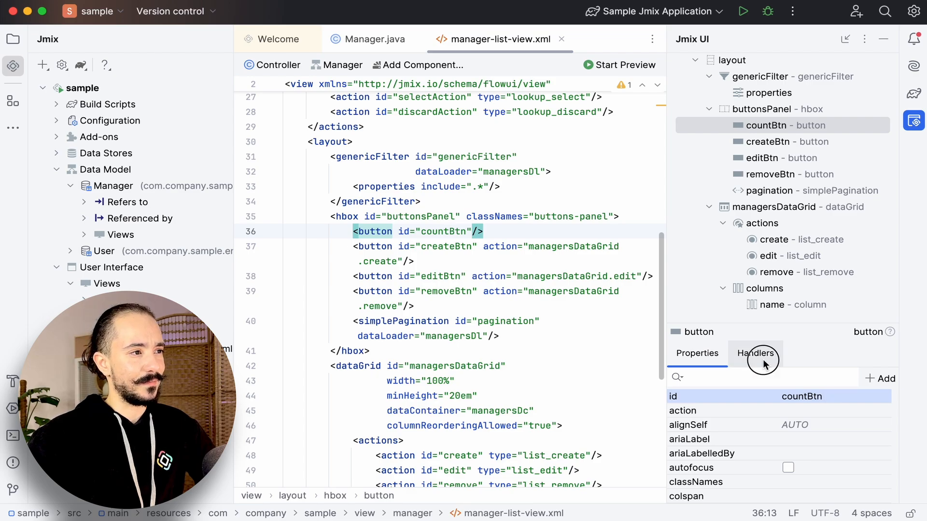
Step: Generate an onCountBtnClick handler and inject DataManager using the Data 'Load scalar value' snippet
left_click(755, 353)
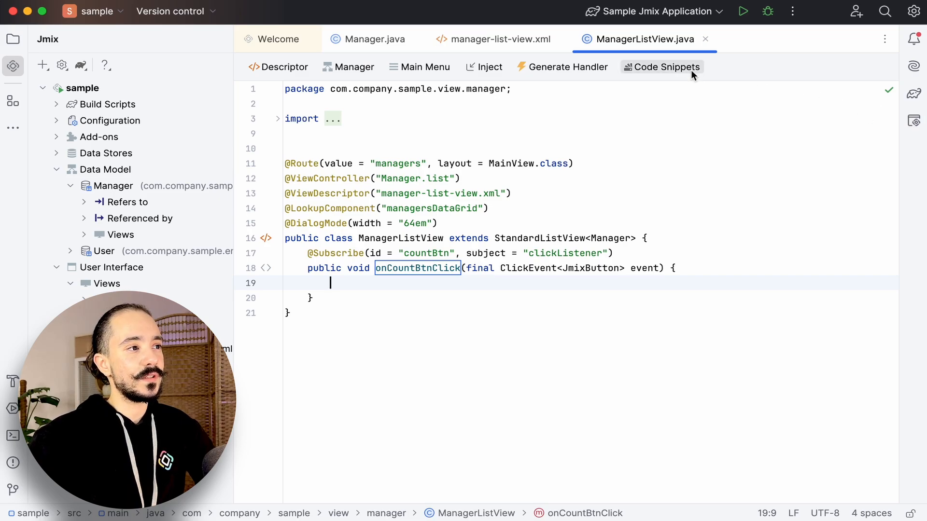
left_click(661, 66)
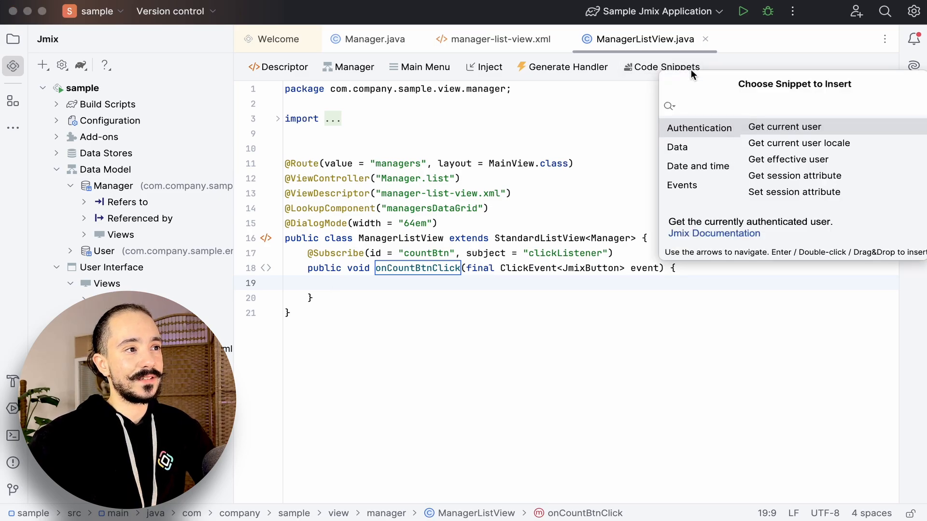
left_click(677, 147)
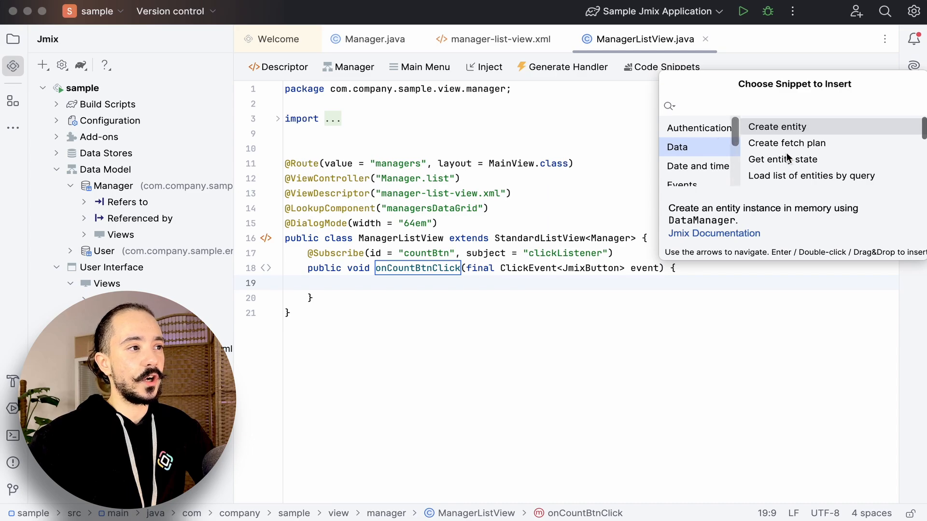
scroll("down", 3)
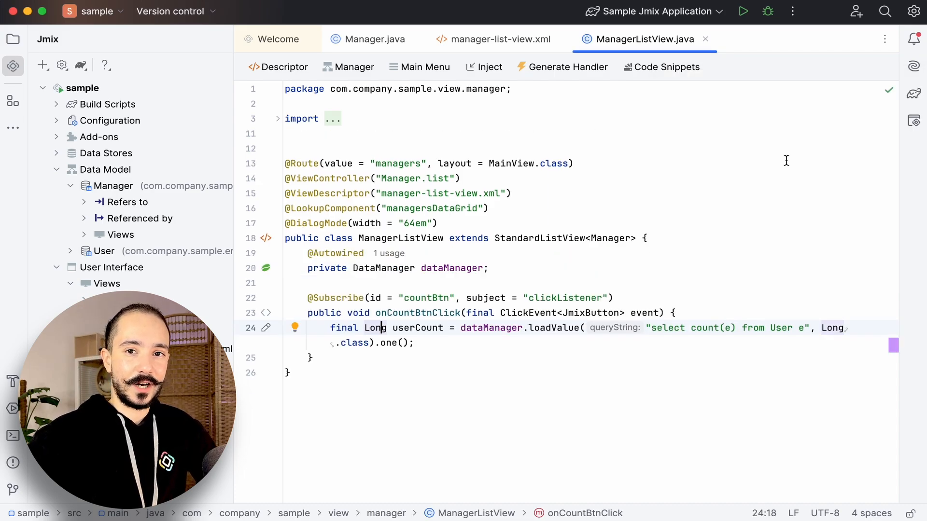
Step: Write notifications.show(...) so the handler reports the user count
type("notifications.show(\"This application has \" + userCount + \" user(s).\");")
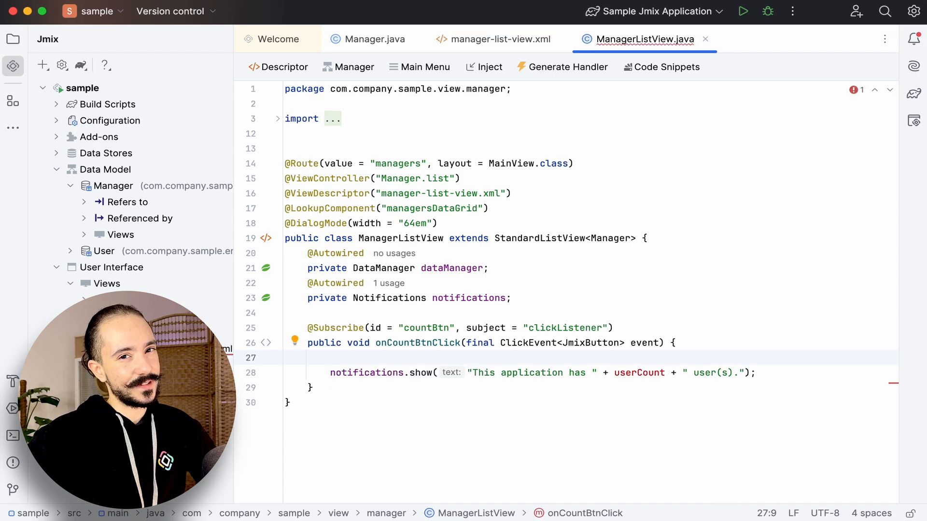
Step: Create a new Spring bean named UserService
left_click(42, 64)
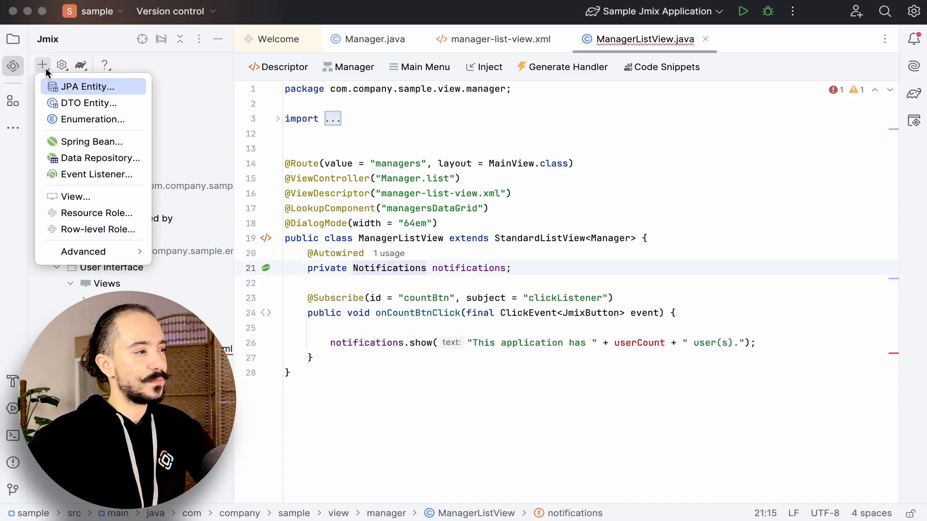
left_click(91, 141)
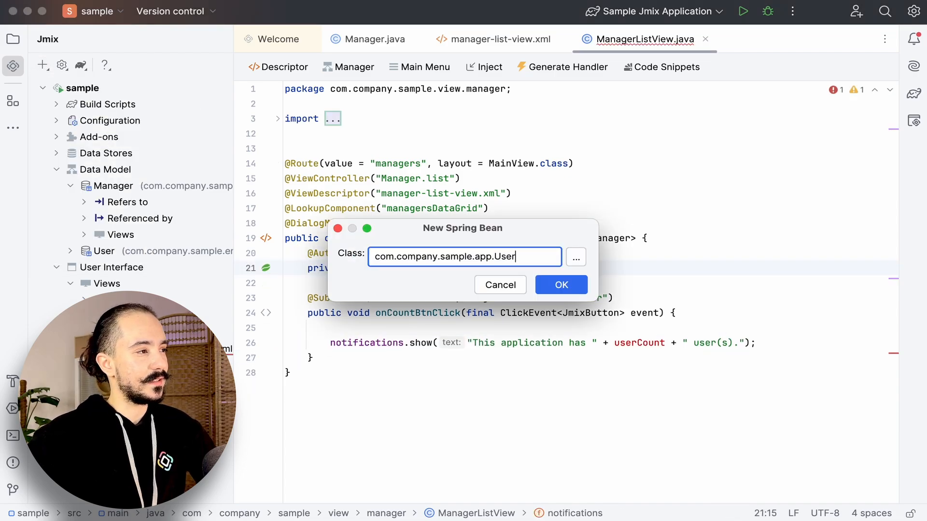
left_click(560, 284)
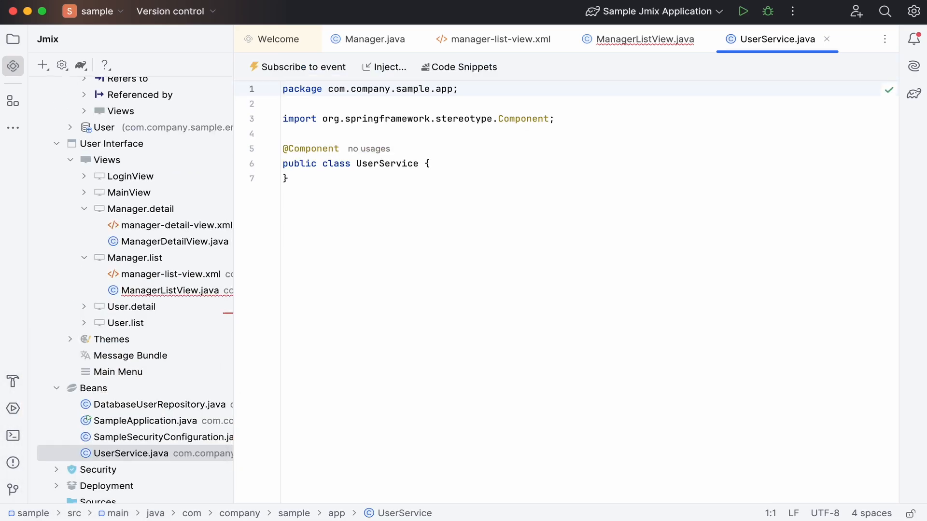
Step: Add a userCount() method returning dataManager.loadValue("select count(e) from User e")
type("public long userCount(){")
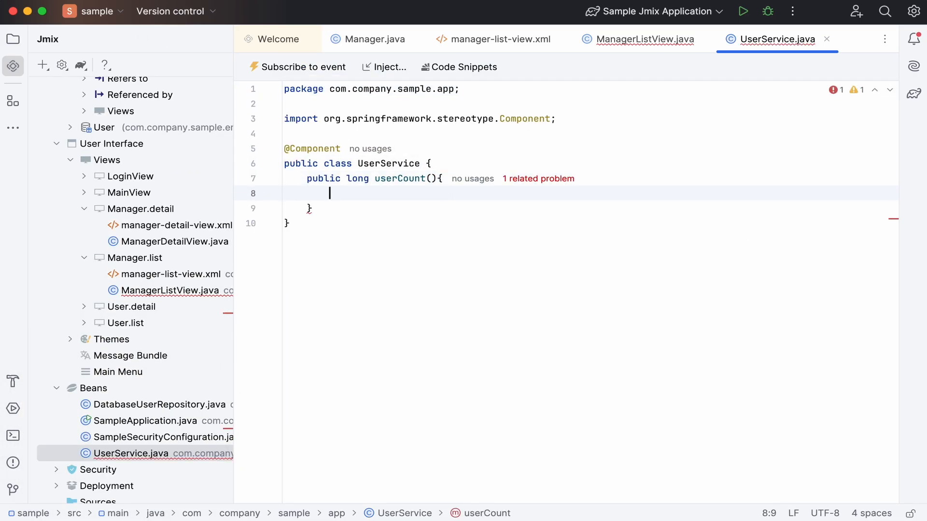
type("return final Long userCount = dataManager.loadValue(\"select count(e) from User e\", Long.class)")
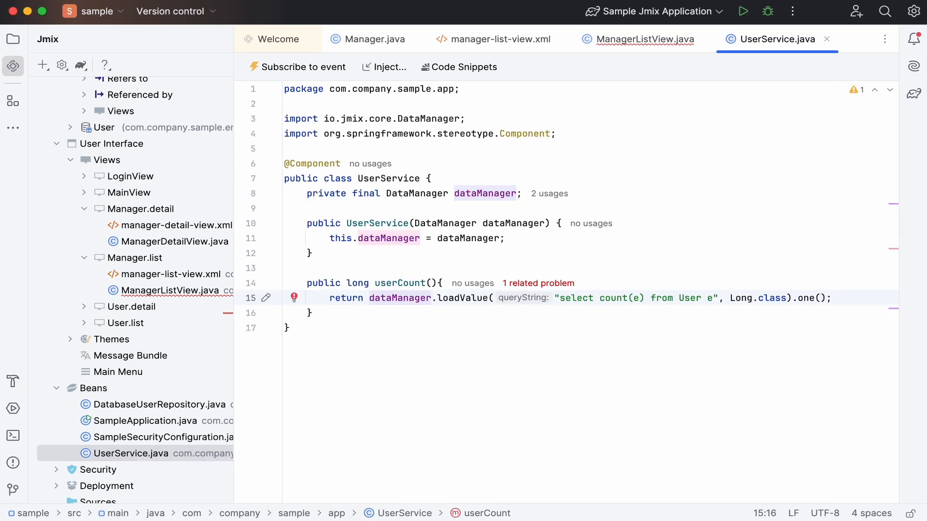
Step: Inject UserService into ManagerListView and call userService.userCount() in the notification
left_click(643, 39)
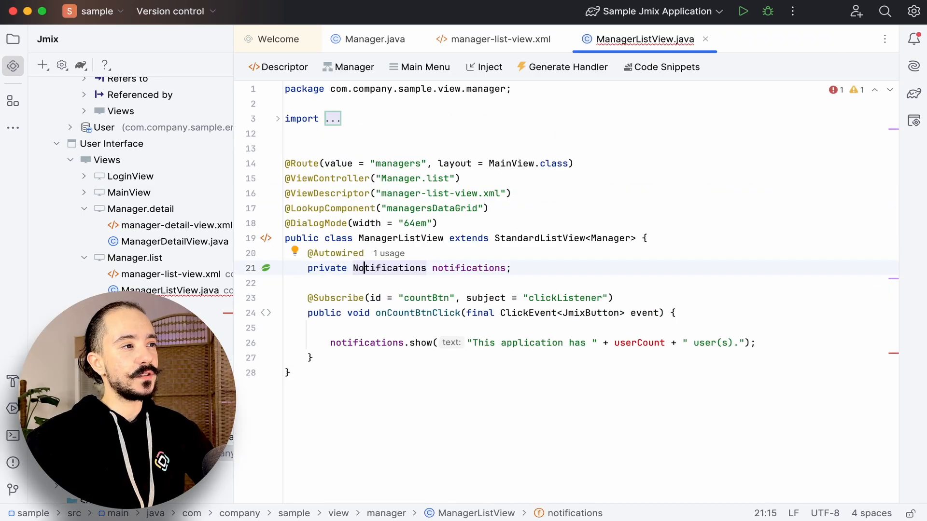
left_click(484, 66)
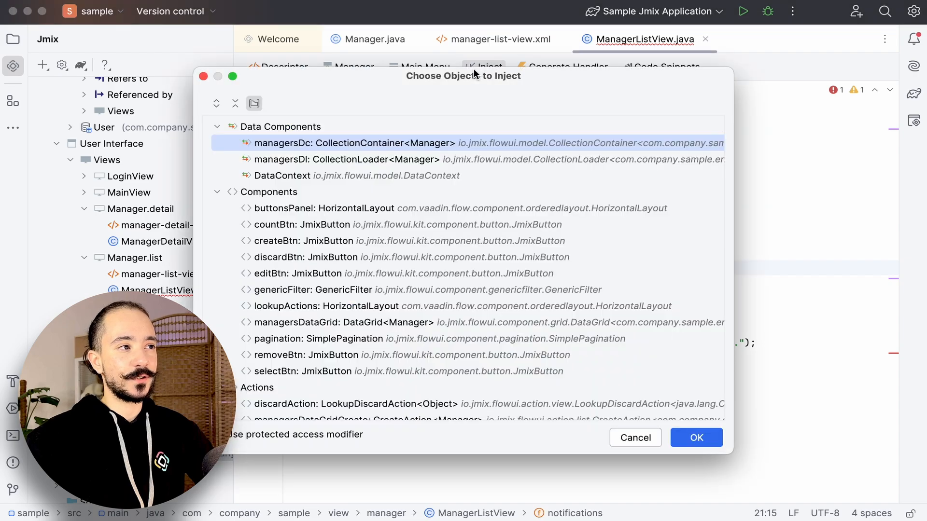
scroll("down", 3)
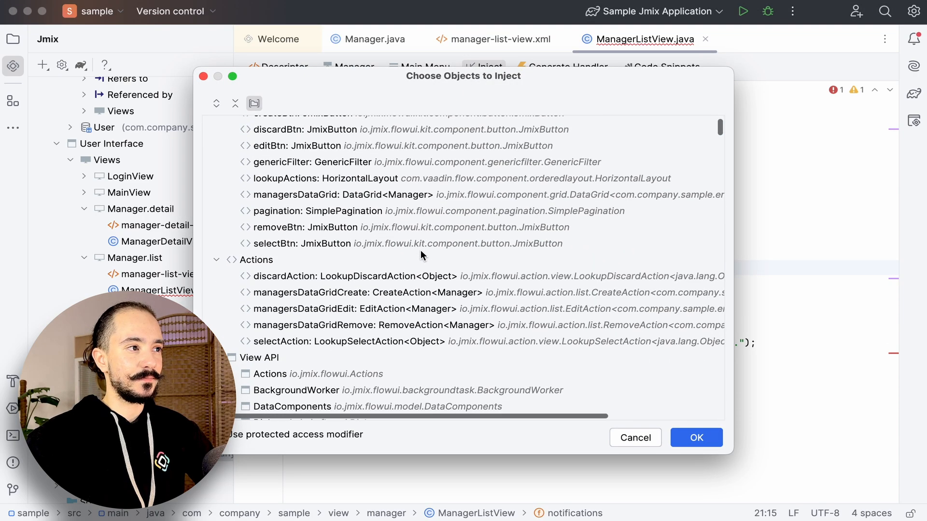
type("userService.userCount() + \" user(s")
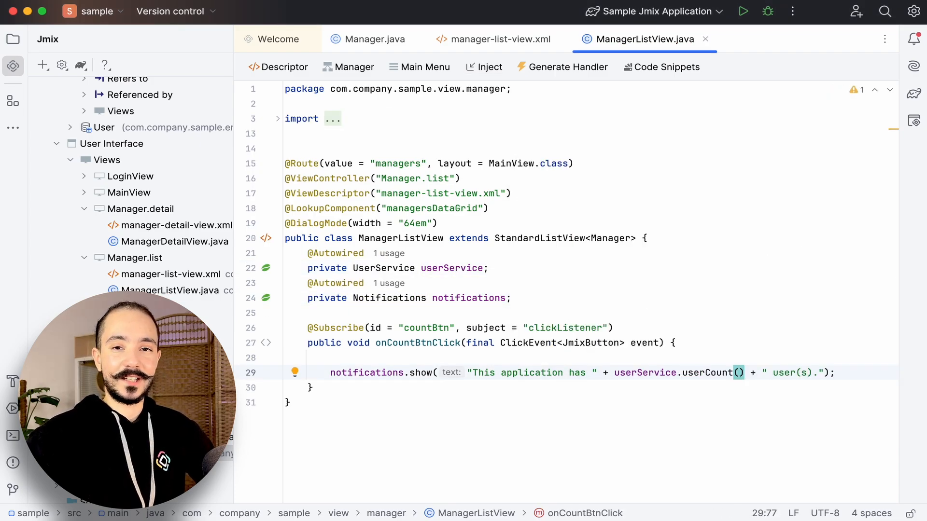
mouse_move(742, 11)
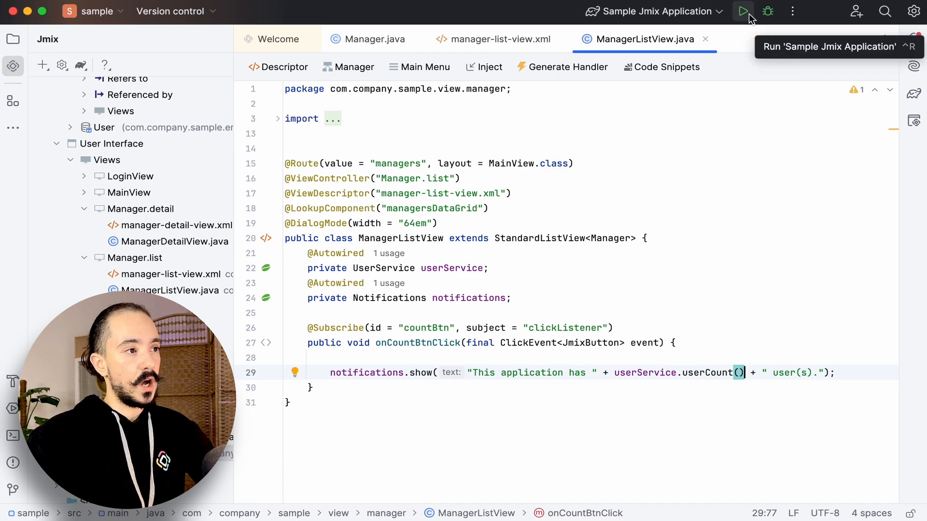
Step: Run the app, executing pending changelogs and saving the generated Manager table changelog
left_click(743, 12)
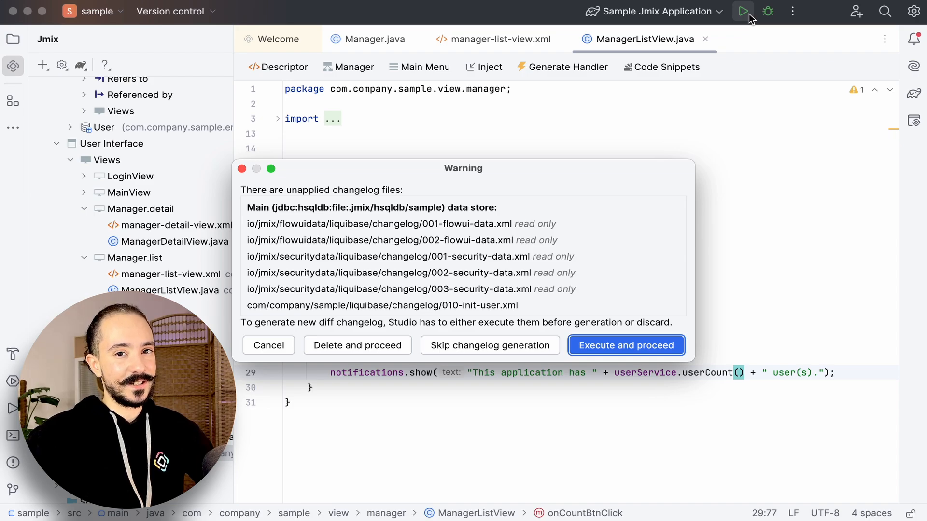
left_click(626, 345)
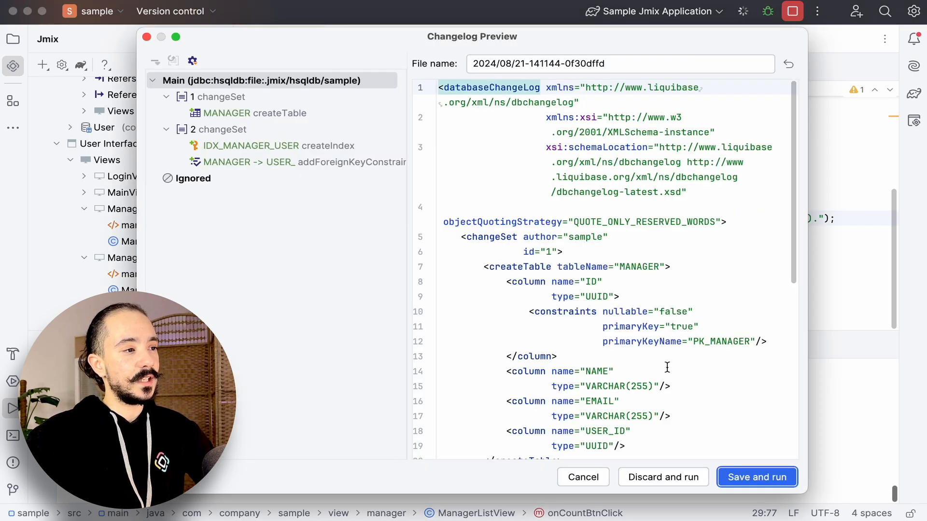
left_click(756, 477)
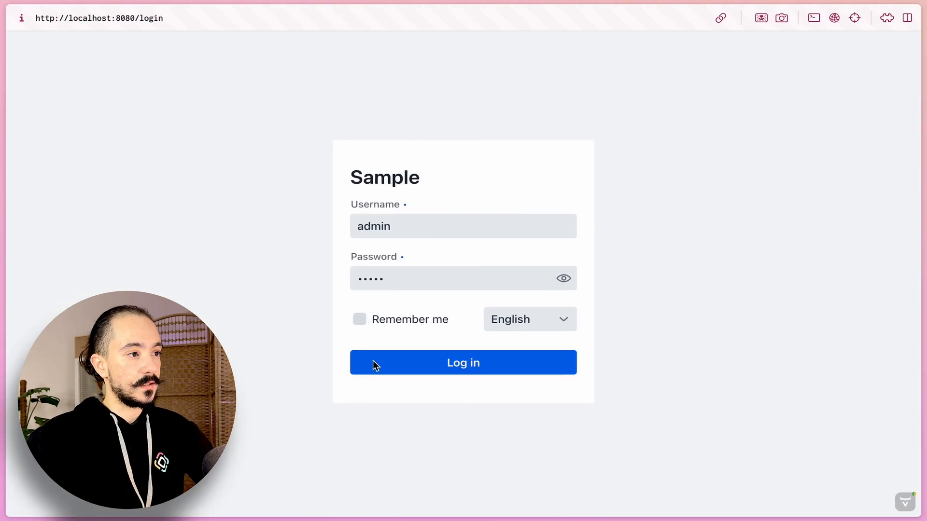
Step: Log in to the Sample Jmix application as admin
left_click(462, 362)
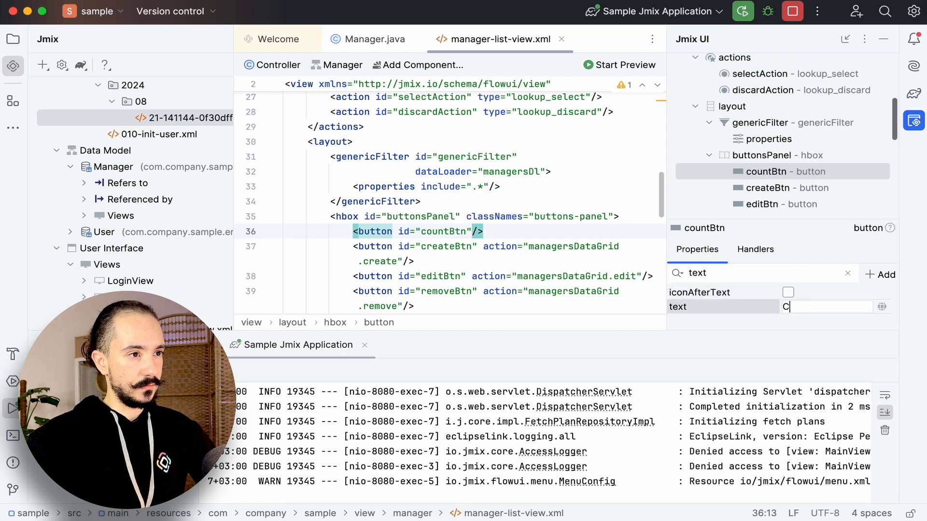
Step: Set countBtn's text to Count and place it after removeBtn in the layout
type("ount\"")
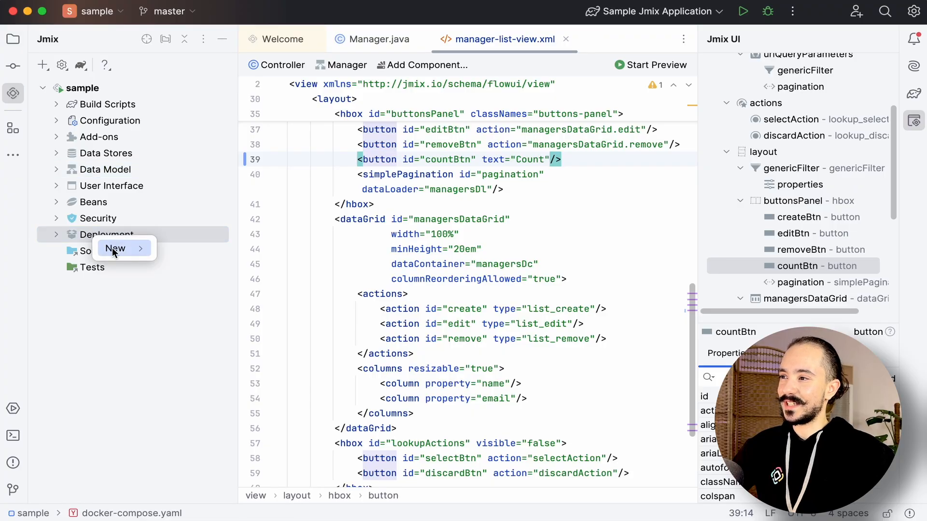
mouse_move(114, 248)
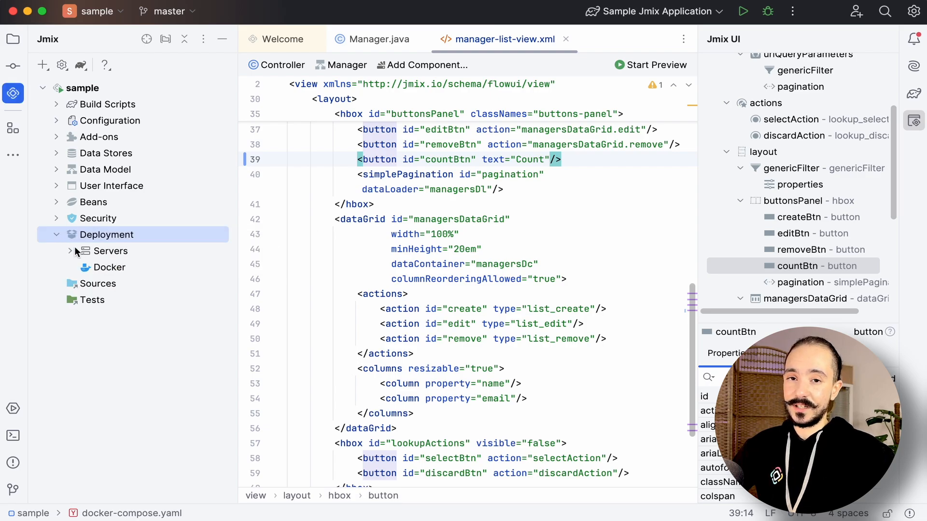
Step: Create a new Docker Compose file under Deployment > Docker, opening the Docker Compose Services dialog
right_click(112, 267)
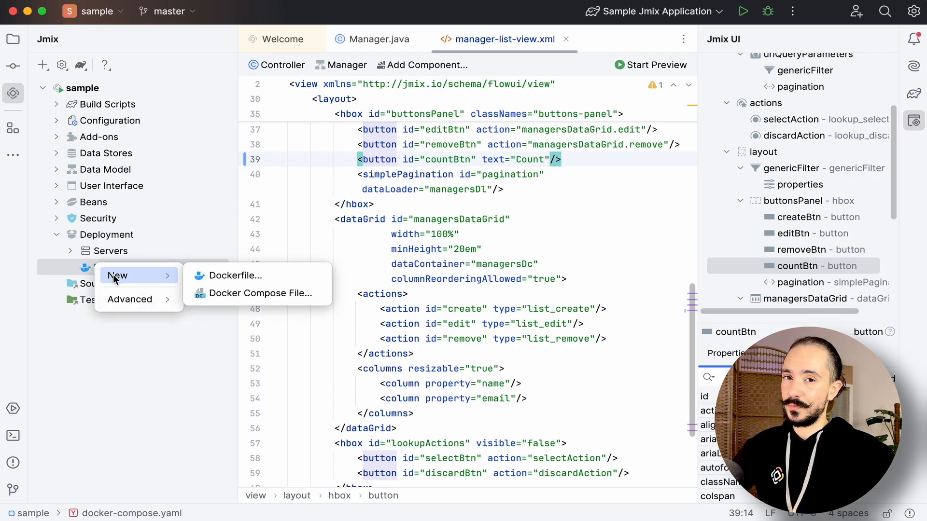
mouse_move(257, 293)
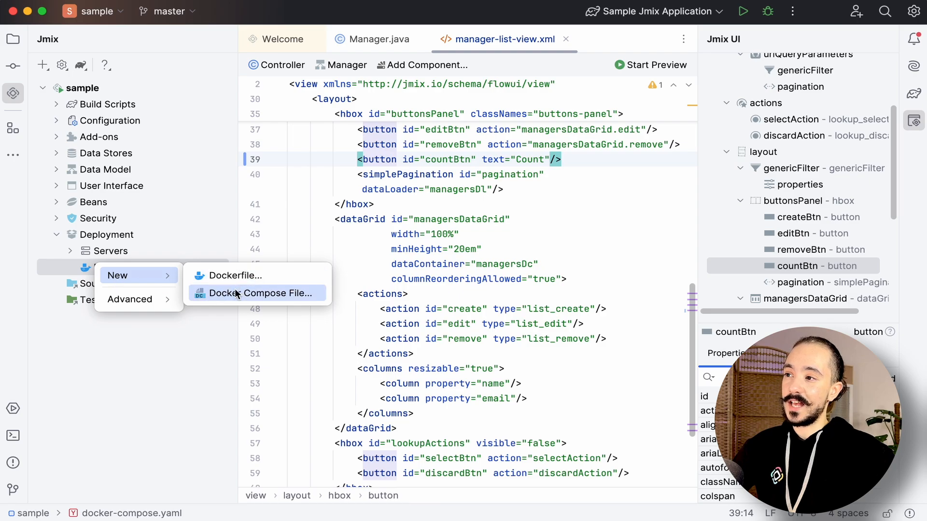
left_click(260, 294)
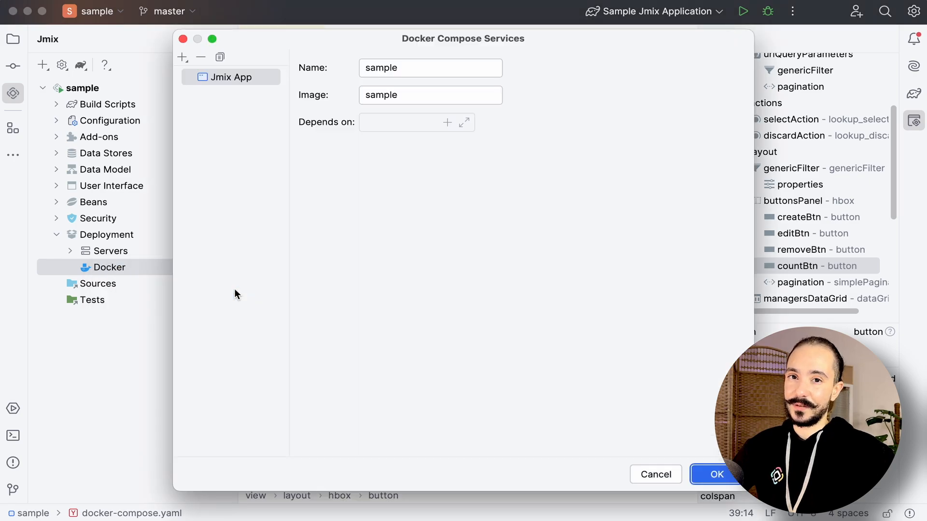